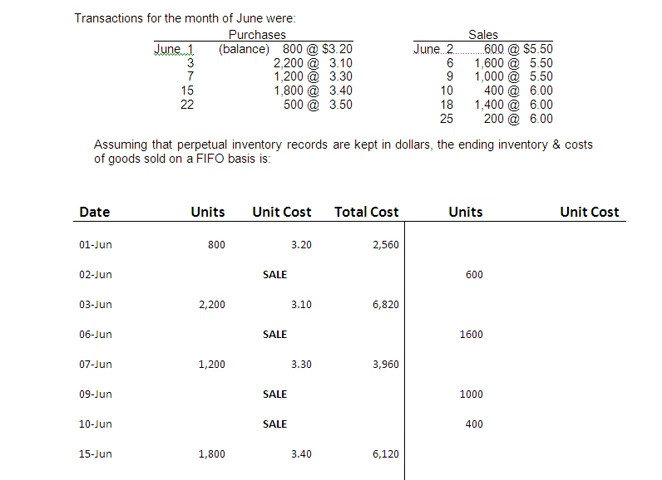
Highlight the 'perpetual inventory records are kept in dollars' phrase in yellow.
left_click(296, 18)
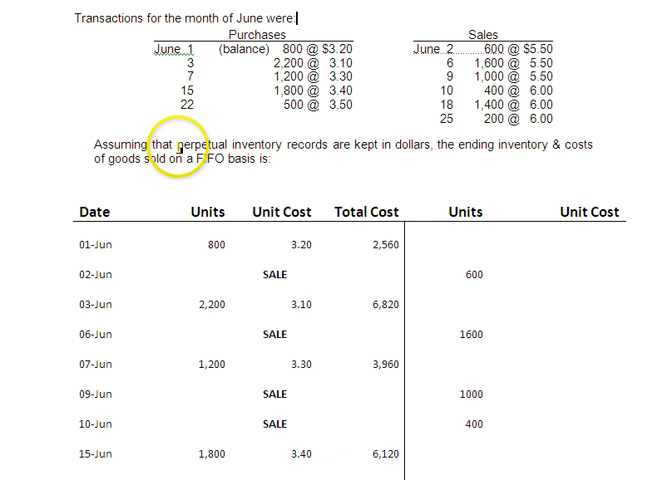
left_click_drag(176, 144, 360, 144)
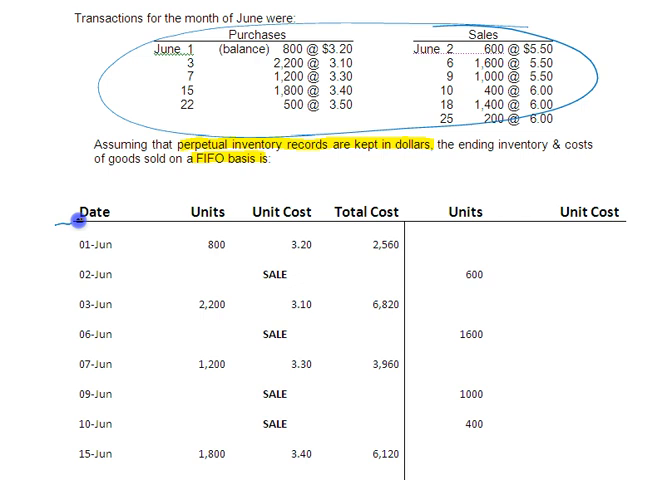
Draw the dividing line across the inventory table with the pen.
left_click_drag(76, 218, 548, 218)
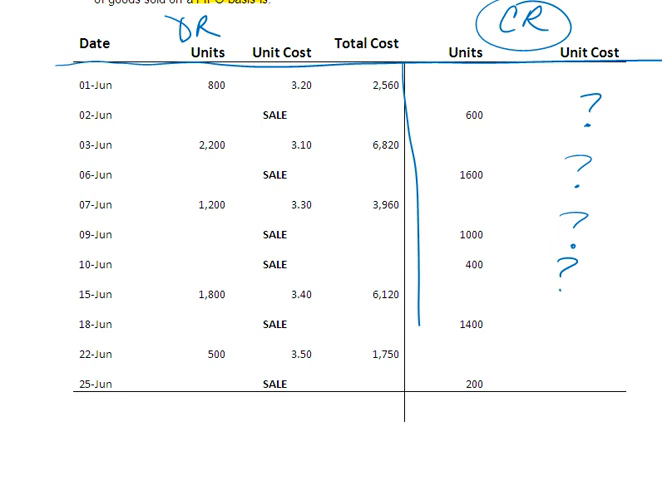
Scroll down to show the full cleared June inventory table.
scroll("down", 3)
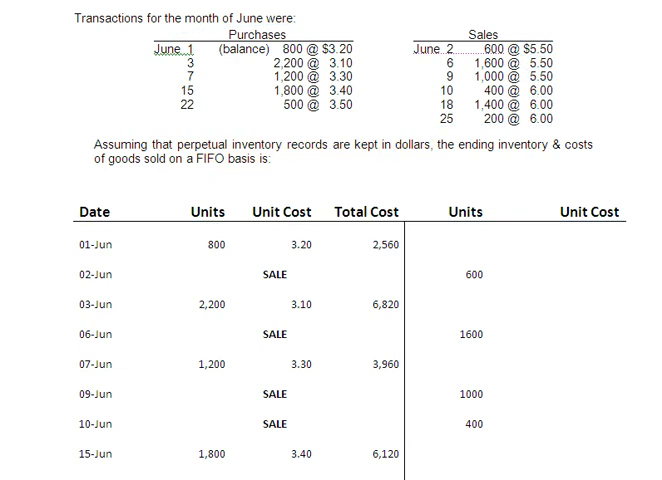
scroll("down", 3)
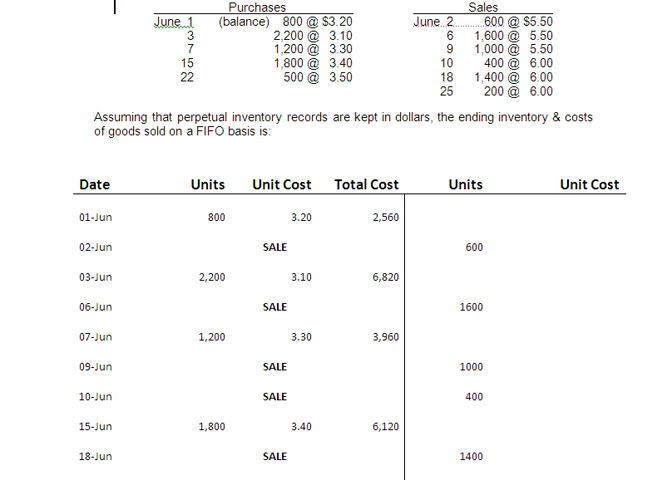
scroll("down", 3)
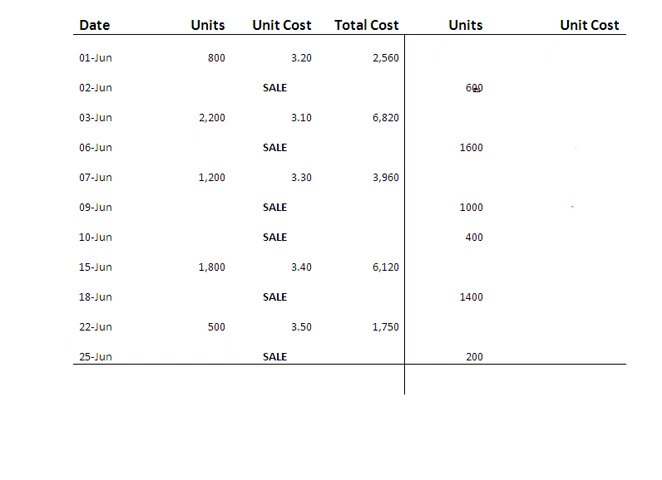
Write the 06-Jun costing 200 × 3.20 = 640 beside the sale row.
left_click(208, 58)
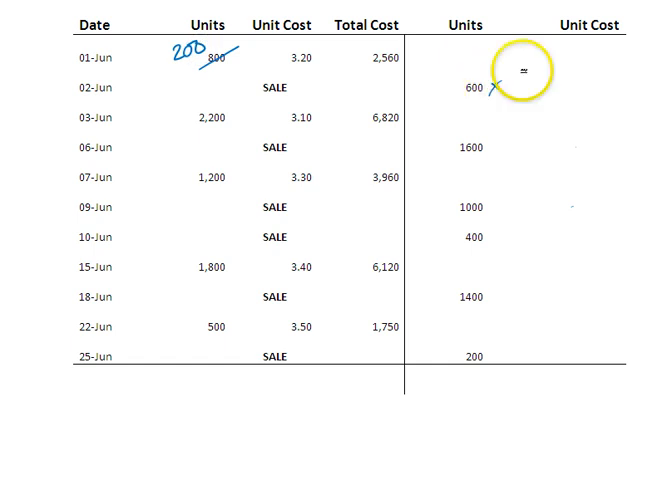
type("X 3.20")
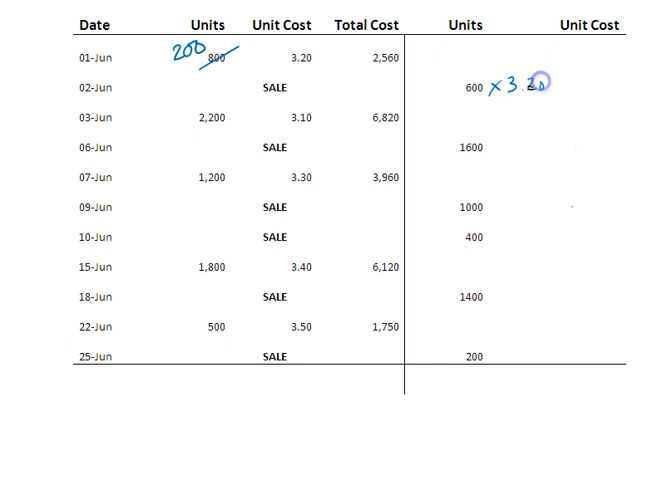
type("=")
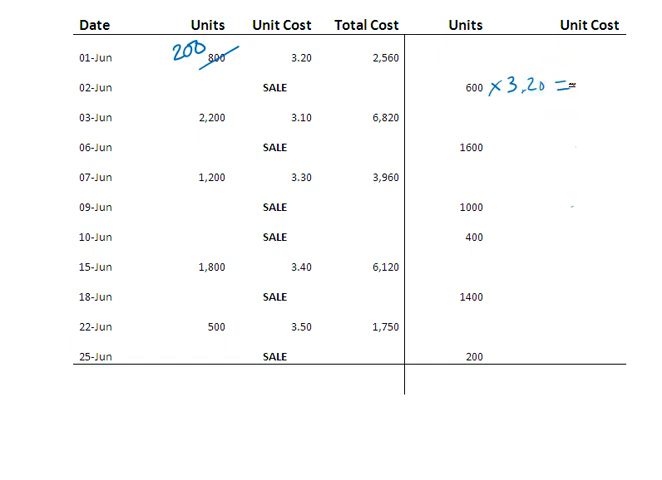
type("0")
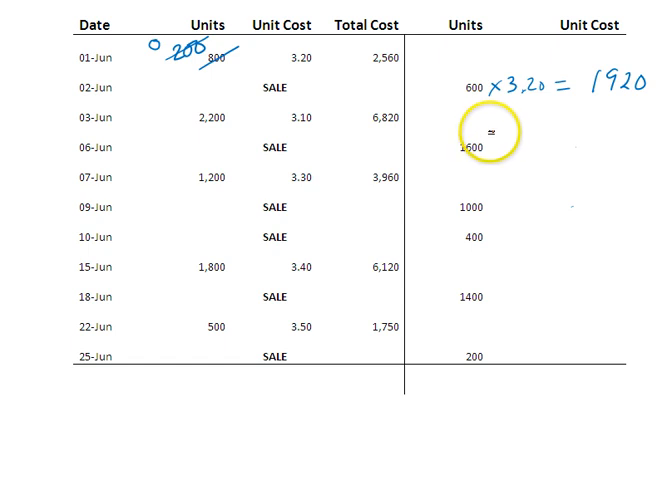
type("200 x 3.20")
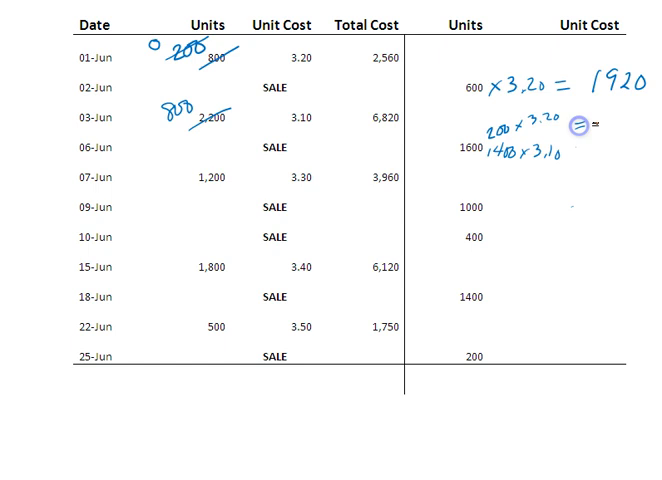
type("640")
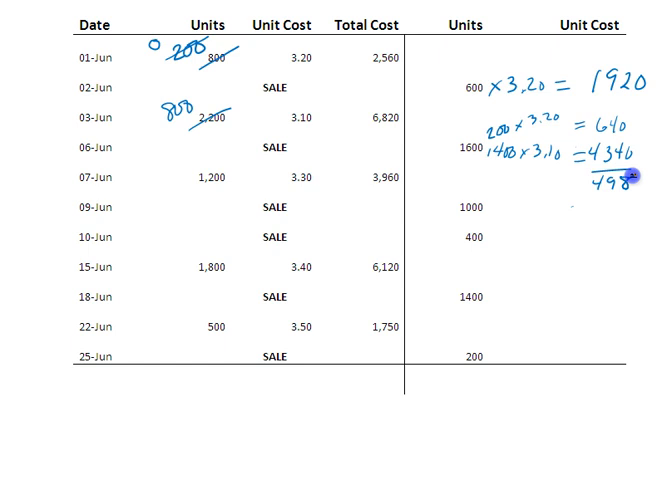
type("0")
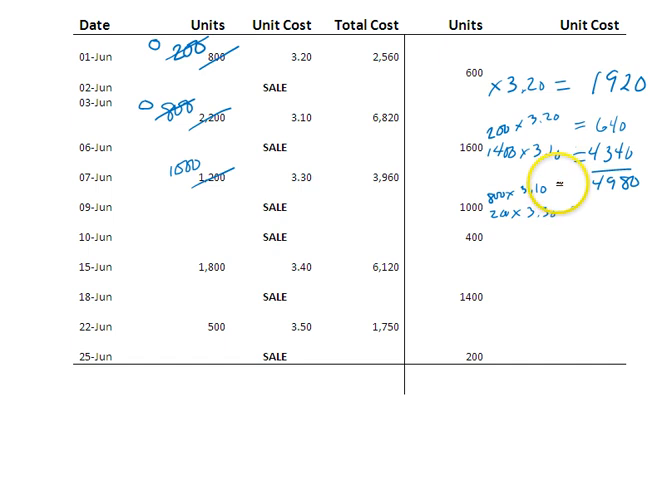
Bracket the 09-Jun cost lines 800 × 3.10 and 200 × 3.30 for the 3140 total.
left_click_drag(556, 176, 580, 204)
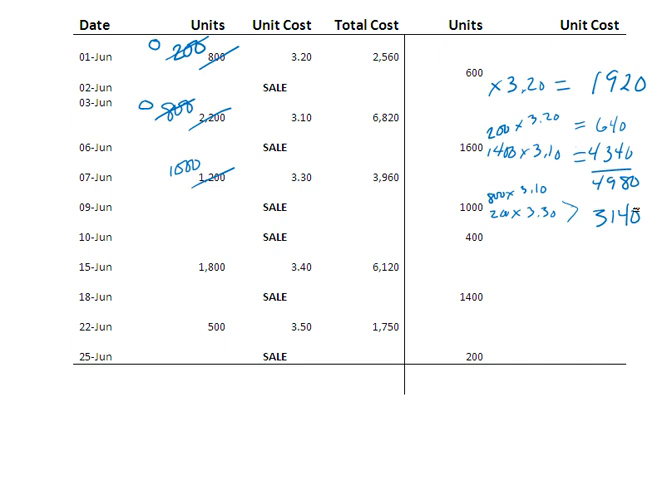
left_click(250, 240)
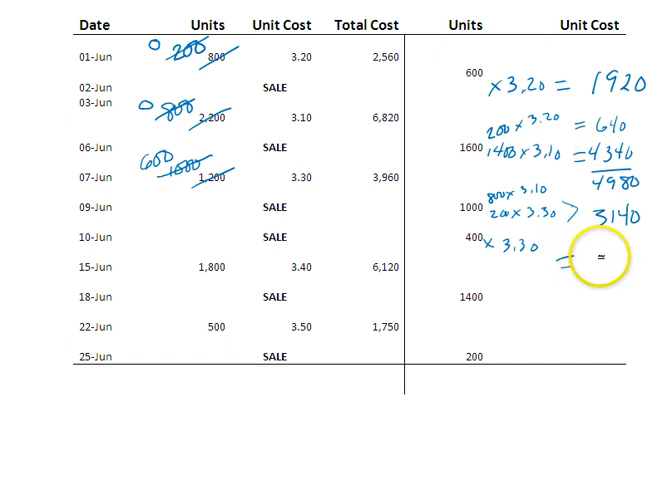
Write 1320 beside the 10-Jun sale and cross out the remaining 07-Jun layer.
type("12")
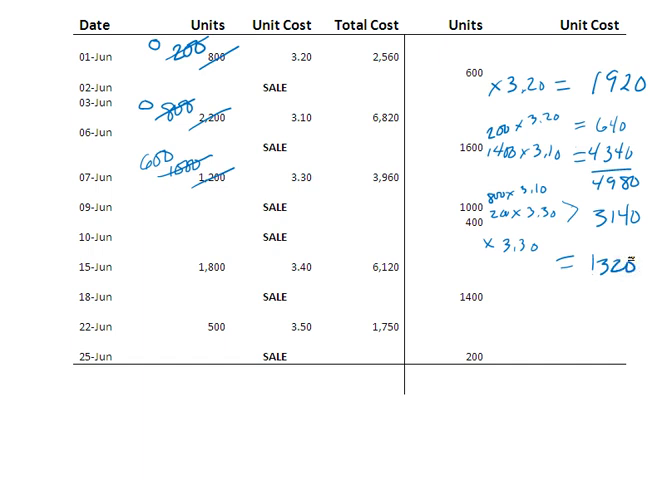
left_click_drag(360, 256, 404, 290)
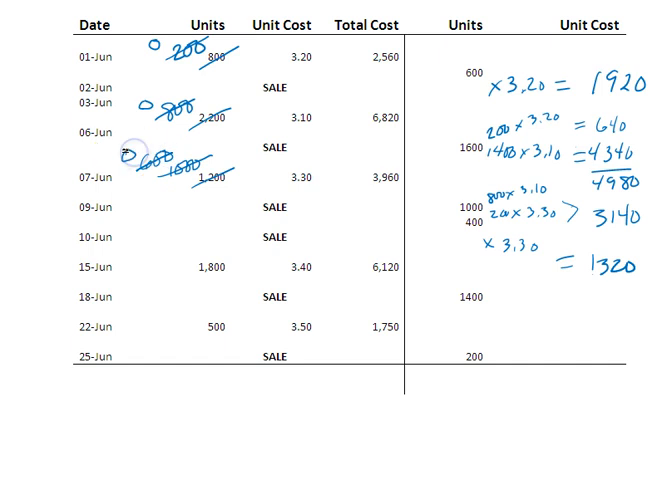
Write the 18-Jun cost lines 600 × 3.30 and 800 × 3.40 for the sale.
type("68")
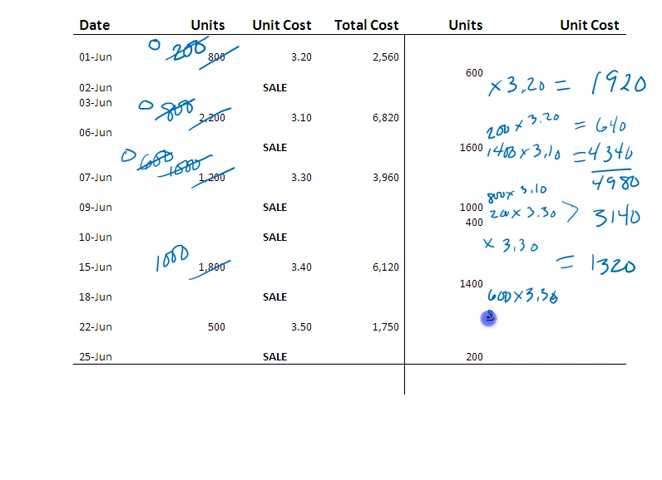
type("800")
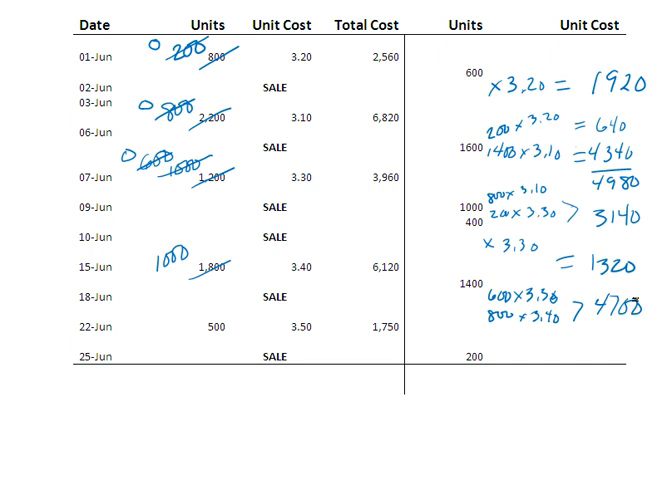
left_click(384, 330)
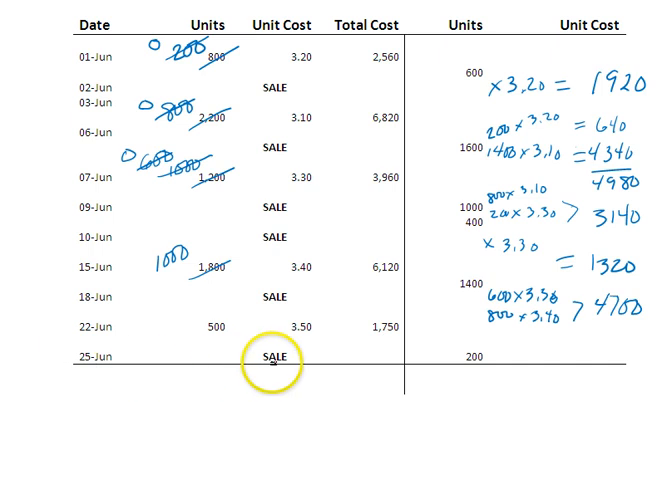
Cross out the 1000 units on 15-Jun and write × 3.40 = on the 25-Jun row.
left_click_drag(272, 362, 468, 356)
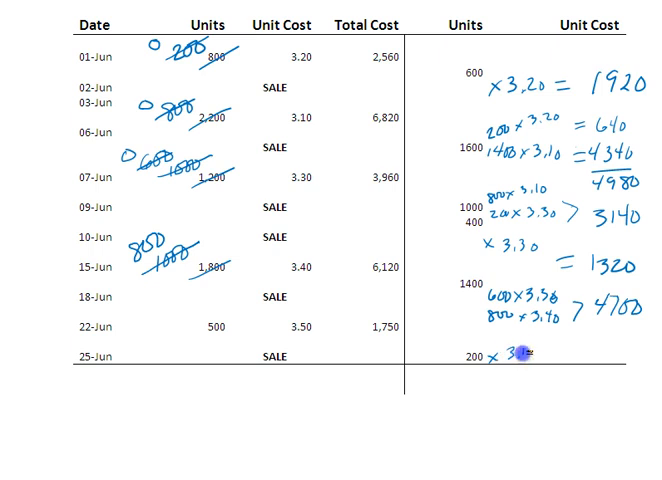
type("3.40 = 680")
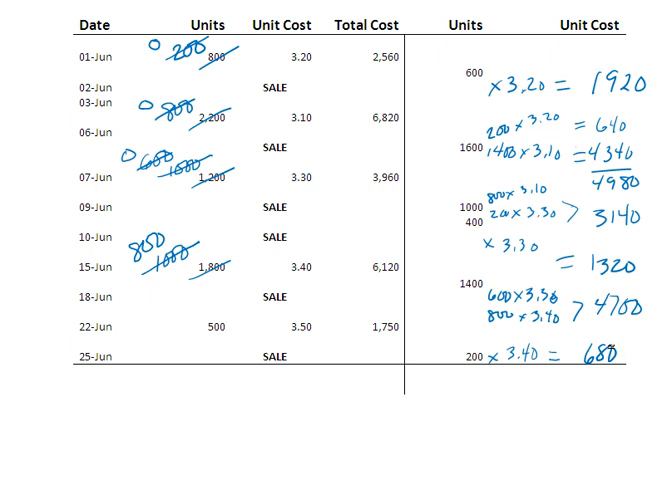
Write the debit label DR with 800 beneath the table.
left_click(40, 404)
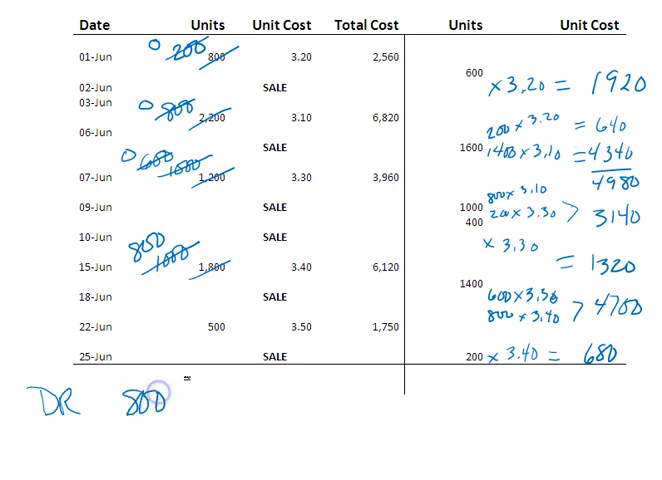
Write 500 under 800, total them to 1300, and cost 800 × 3.40 = 2720.
type("5B")
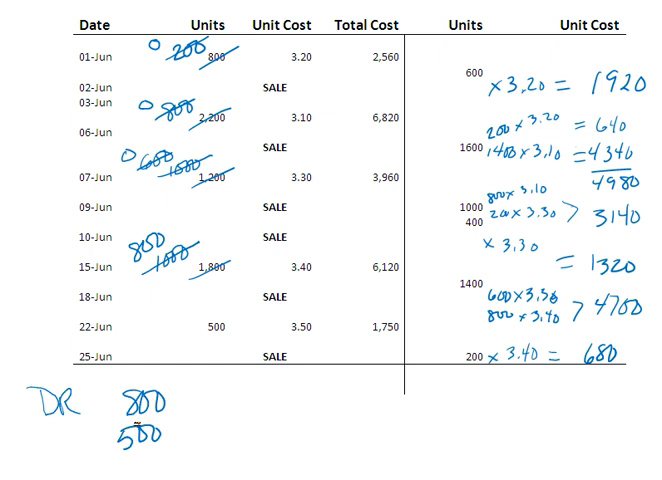
left_click_drag(100, 448, 176, 440)
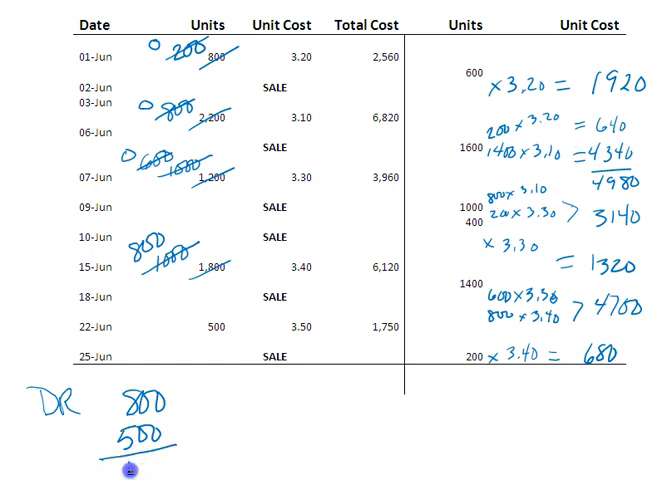
type("1300")
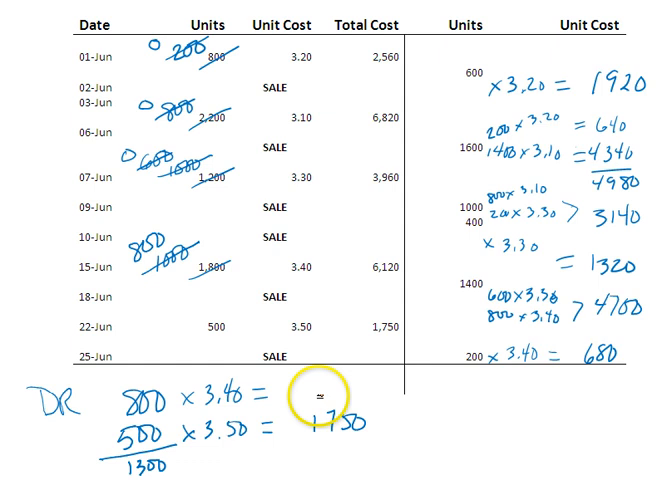
type("2720")
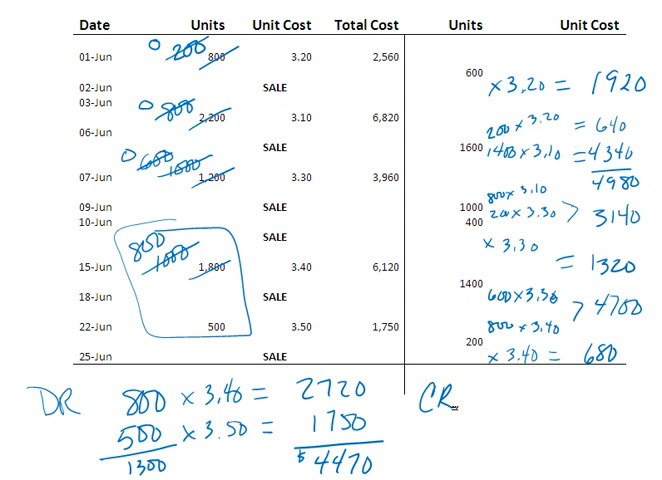
Write 5200 next to CR after highlighting the COGS results in yellow.
type("5200")
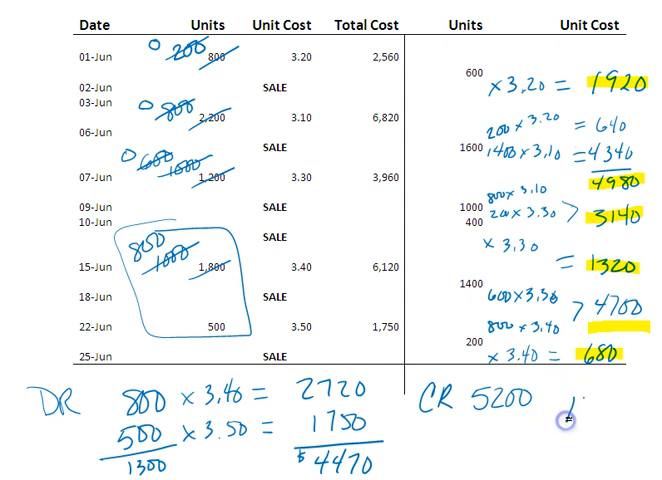
Write 15,420 and then the credit total 16,740 beside CR 5200.
type("15,")
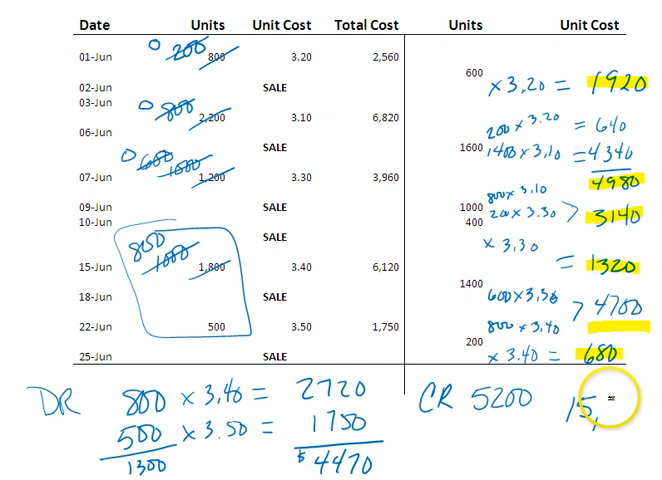
type("420")
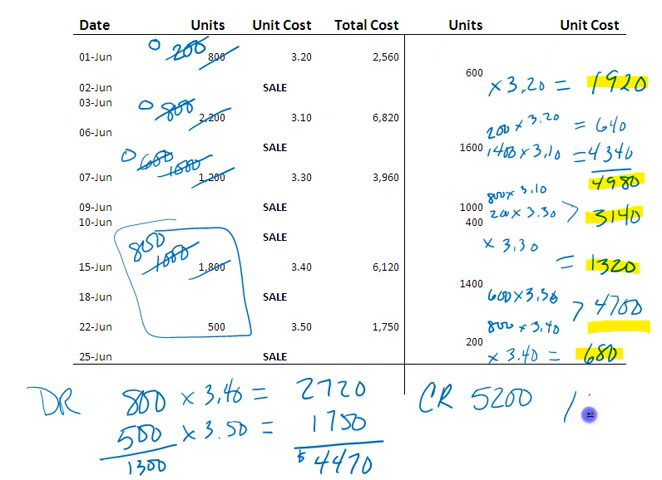
type("16,740")
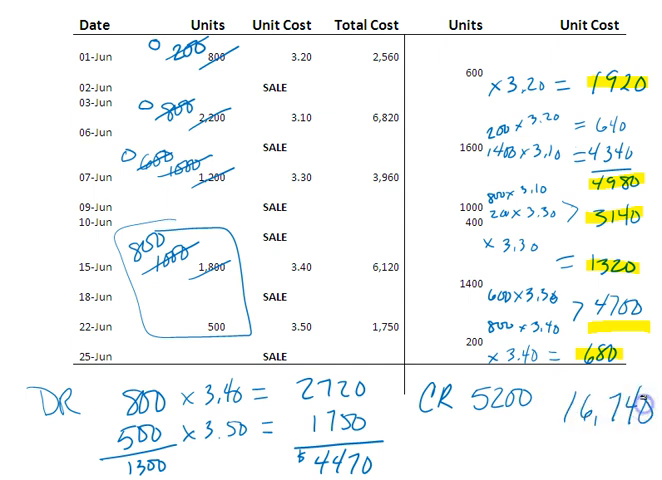